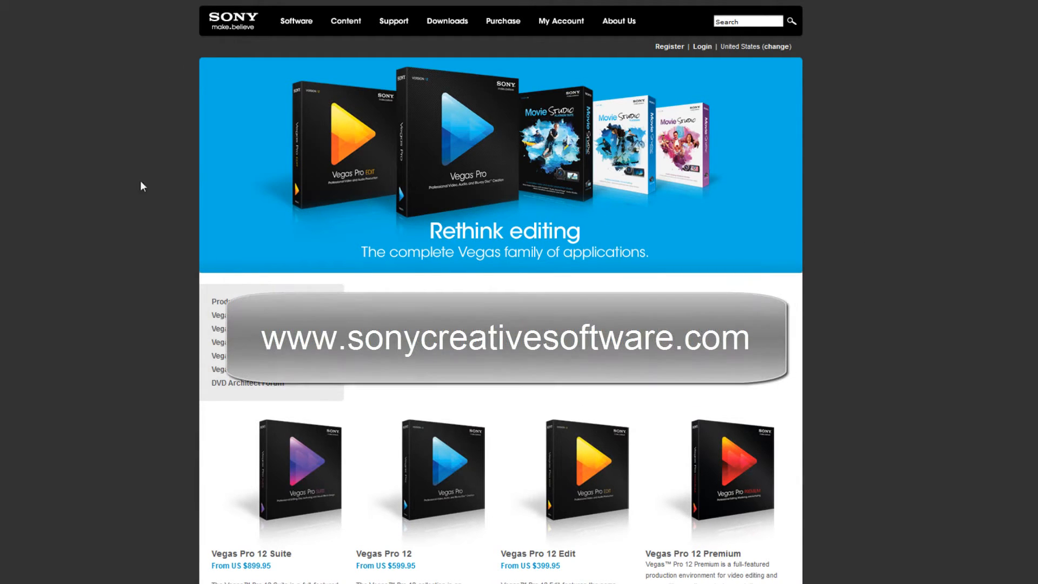
mouse_move(120, 379)
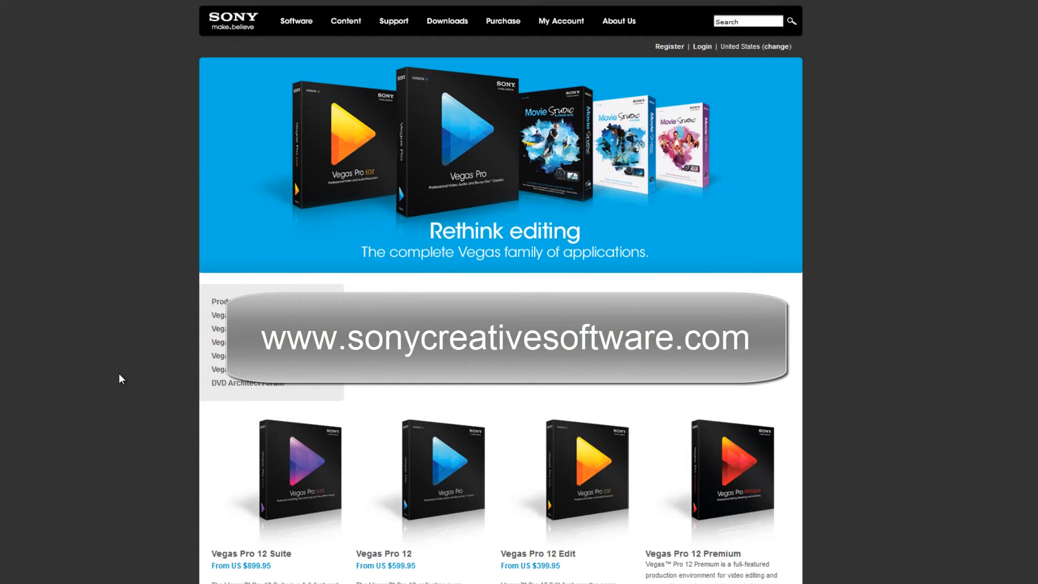
Scroll to the Vegas family product cards for Suite, Vegas Pro 12, Edit and Premium with prices.
scroll("down", 3)
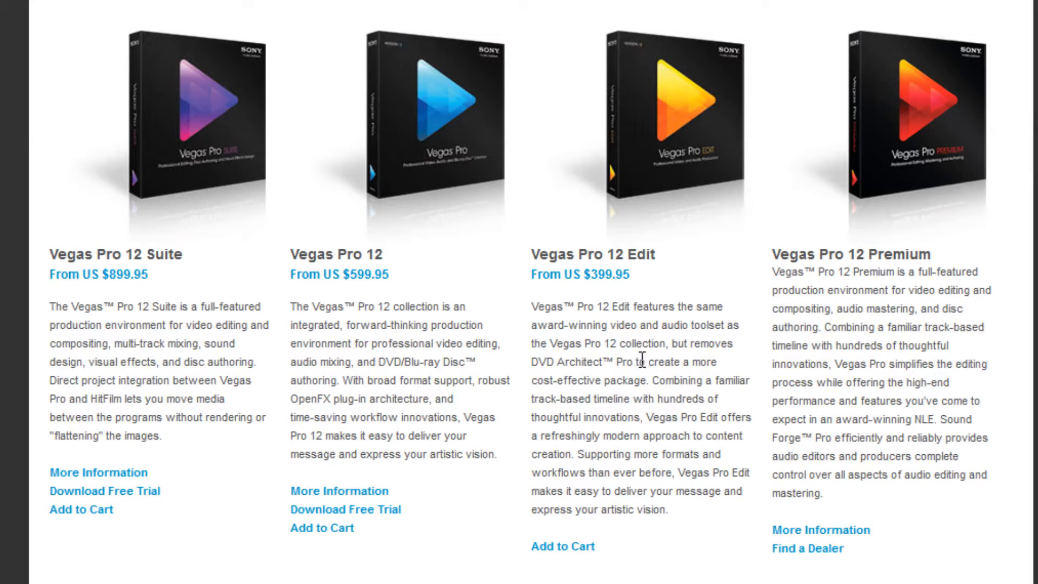
mouse_move(652, 343)
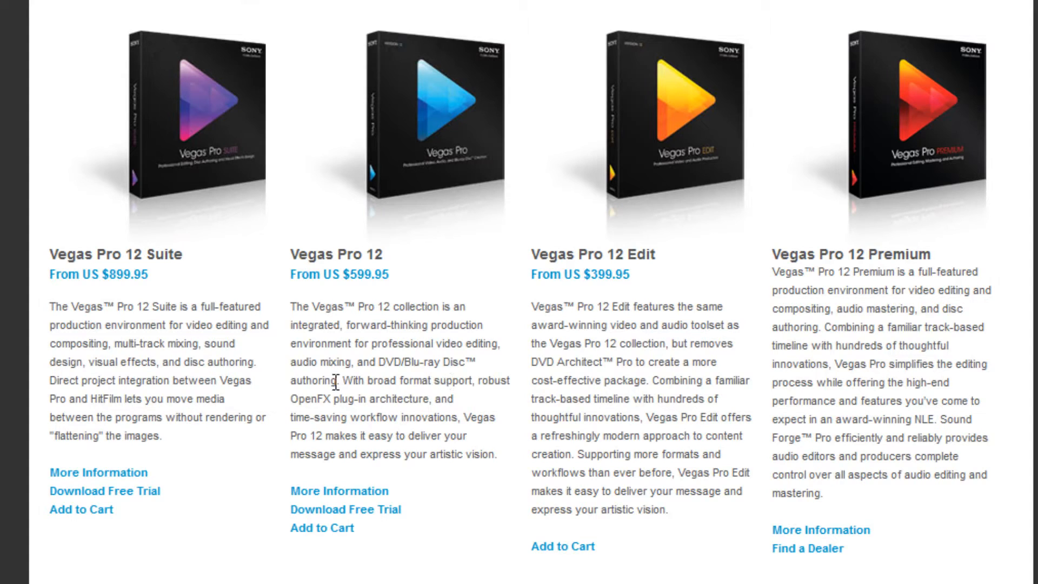
mouse_move(375, 379)
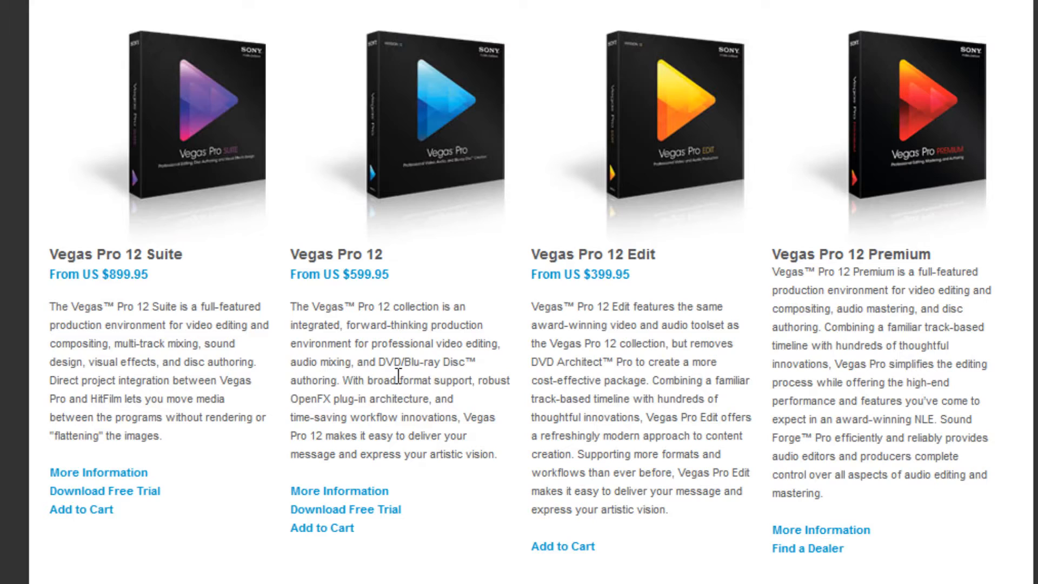
mouse_move(321, 367)
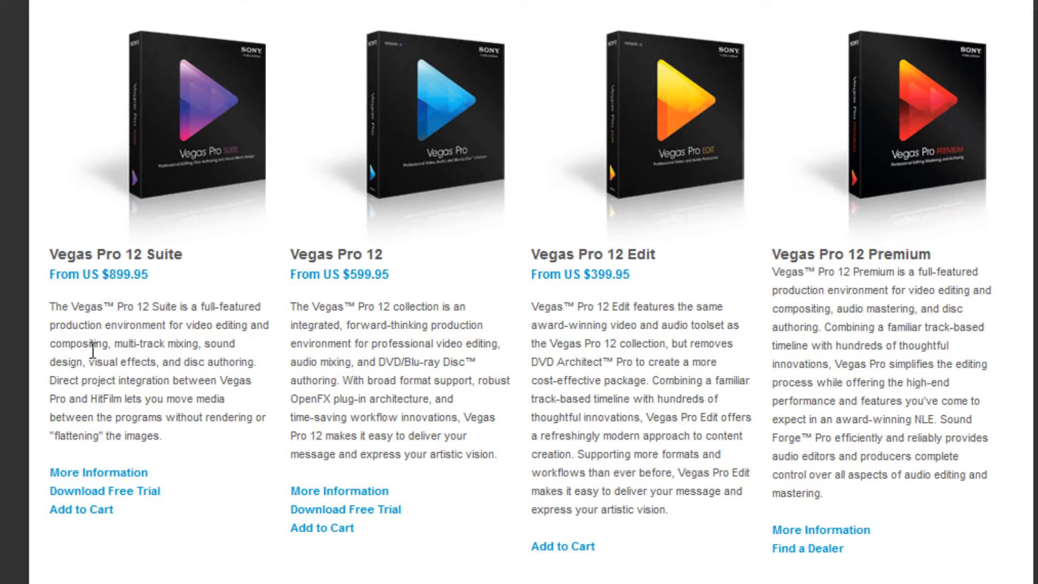
mouse_move(118, 361)
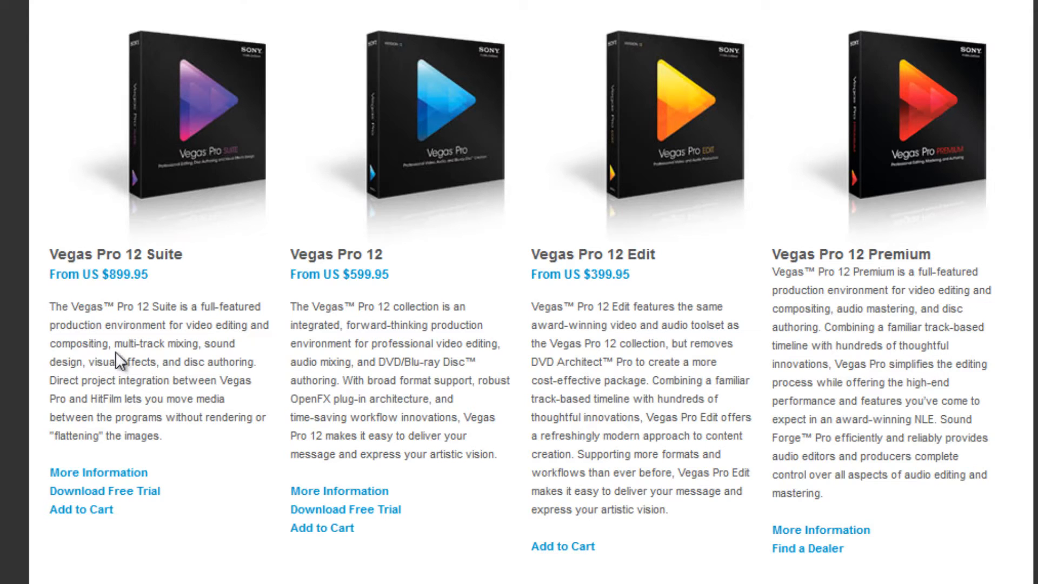
Scroll through the Vegas Pro 12 Suite features, system requirements and $899.95 price.
scroll("down", 3)
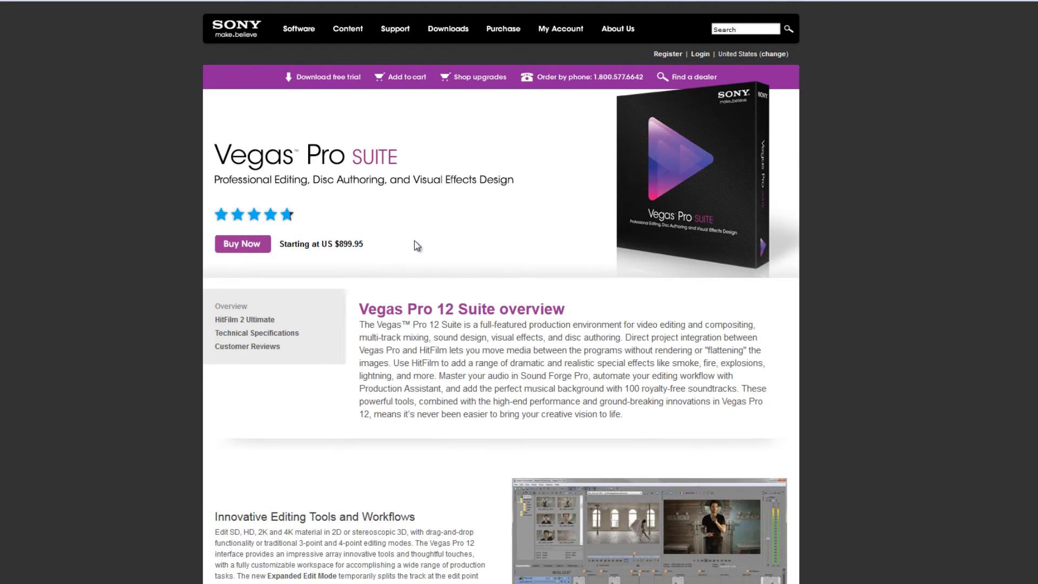
mouse_move(642, 258)
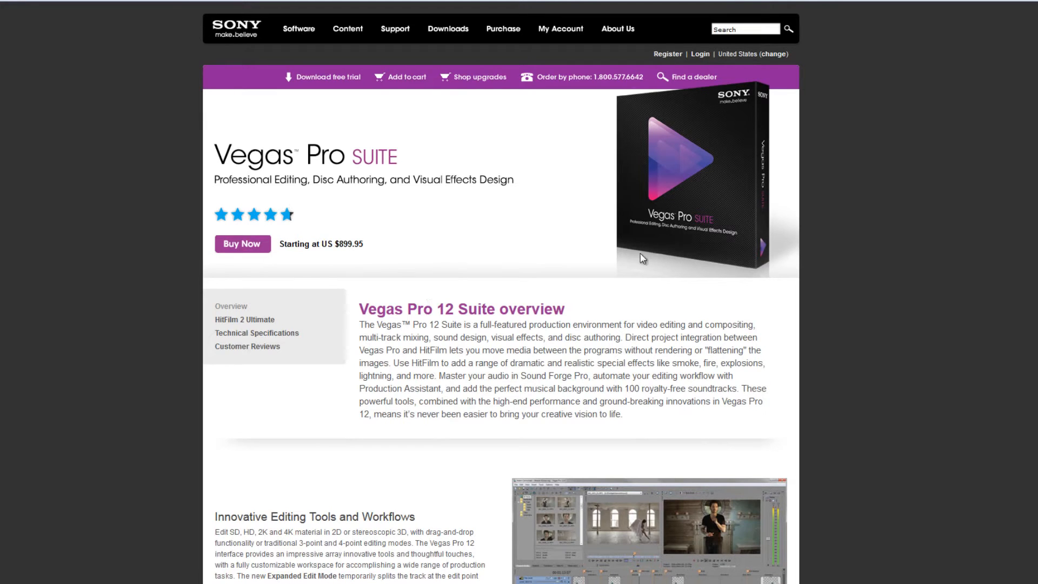
scroll("down", 3)
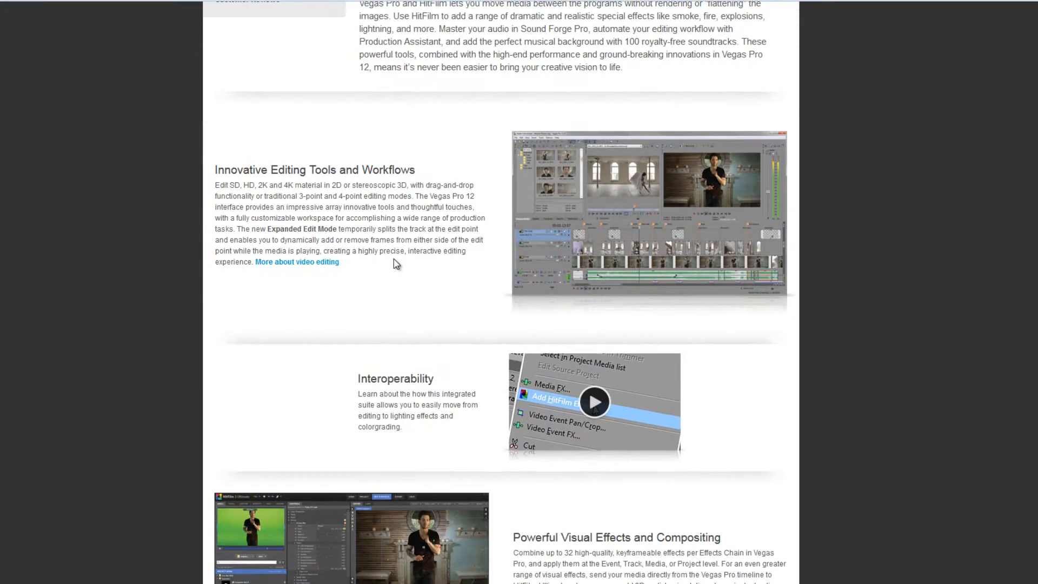
scroll("down", 3)
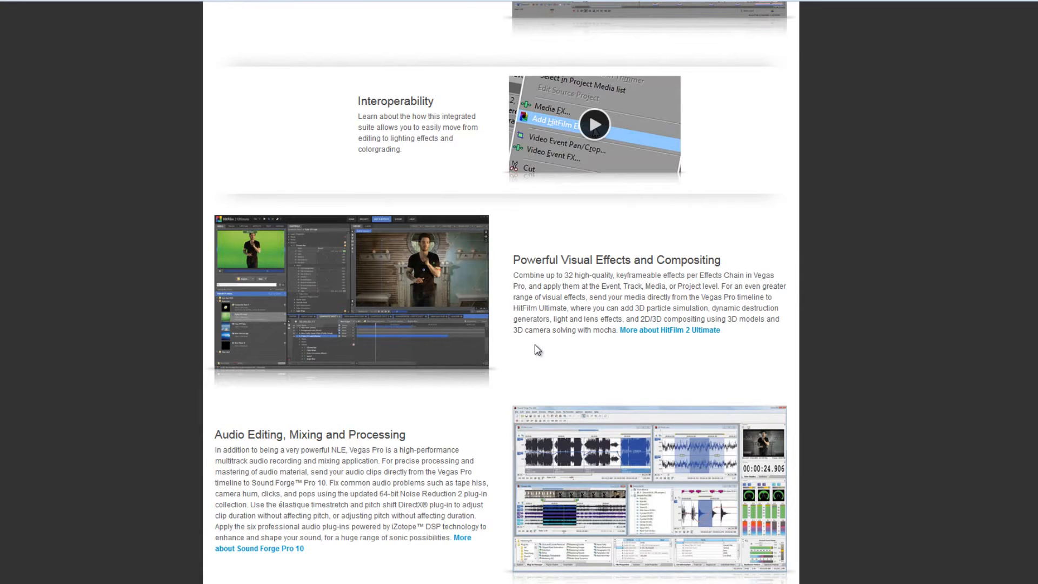
scroll("down", 3)
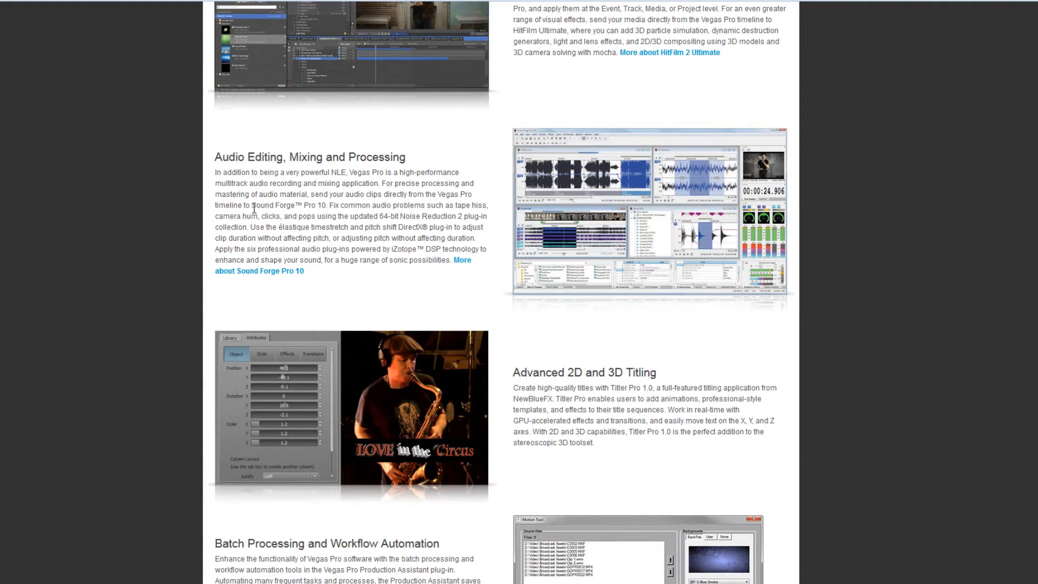
mouse_move(361, 216)
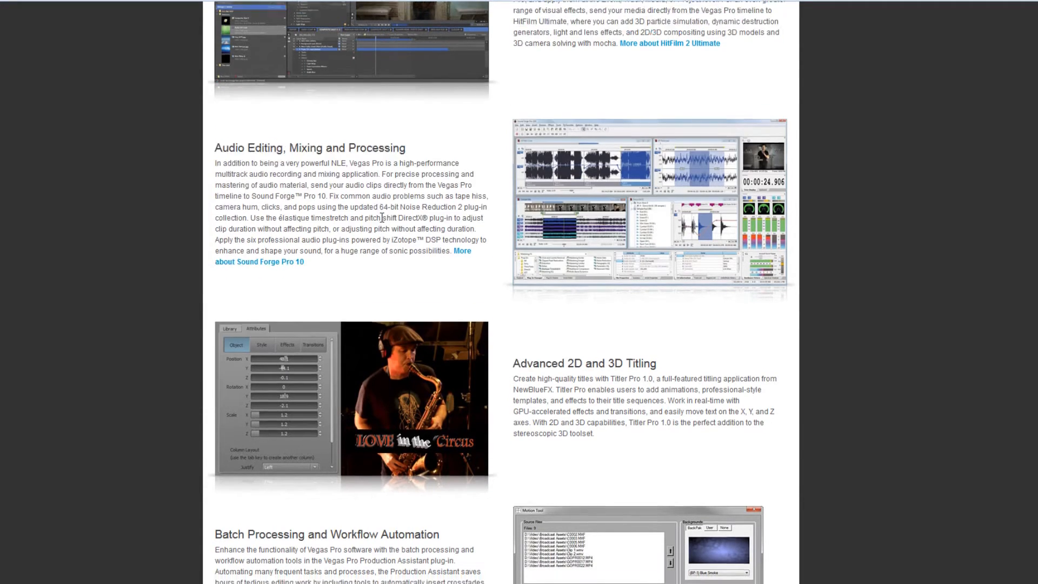
scroll("down", 3)
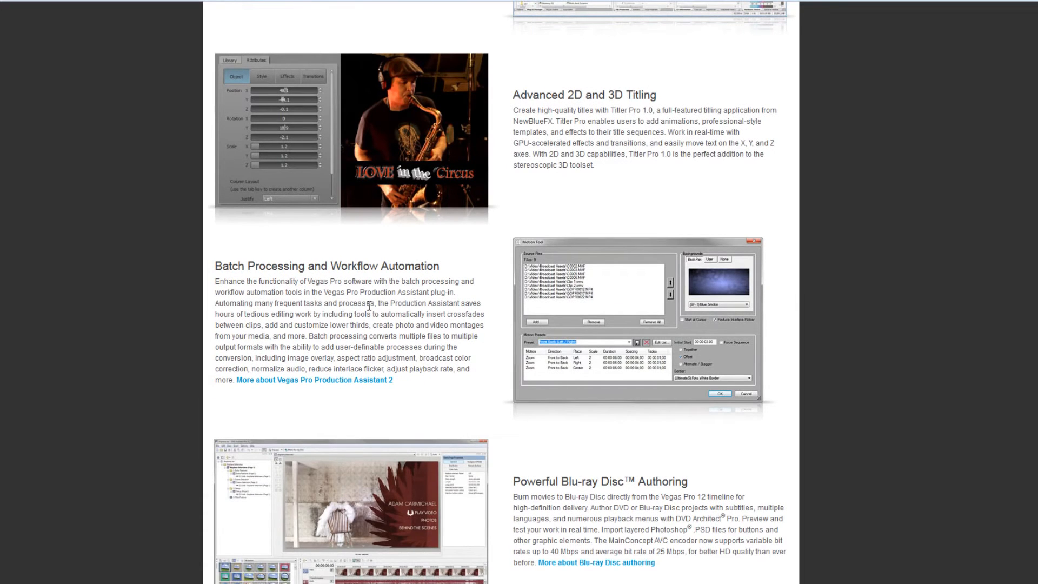
scroll("down", 3)
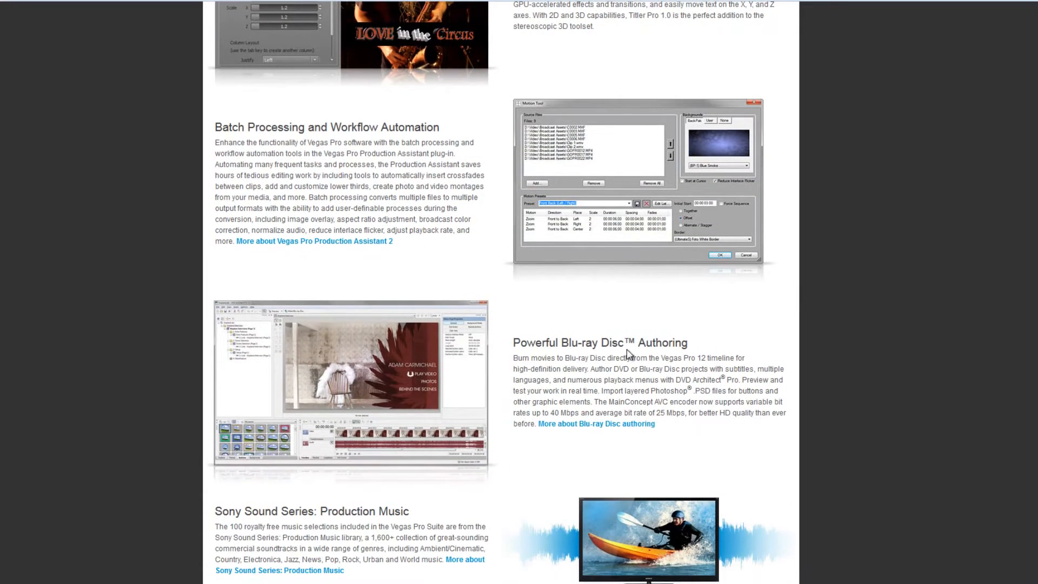
scroll("down", 3)
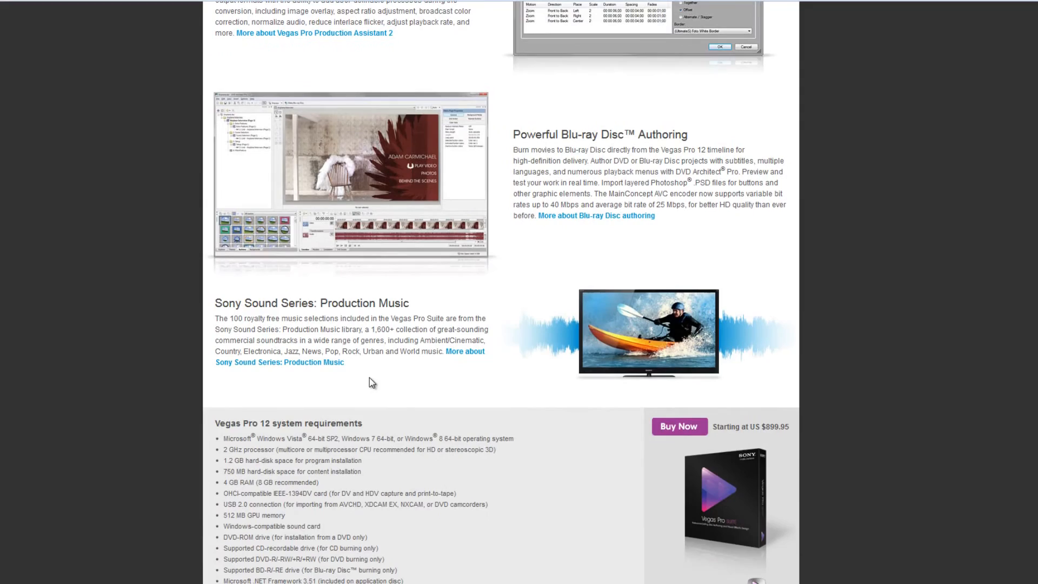
scroll("down", 3)
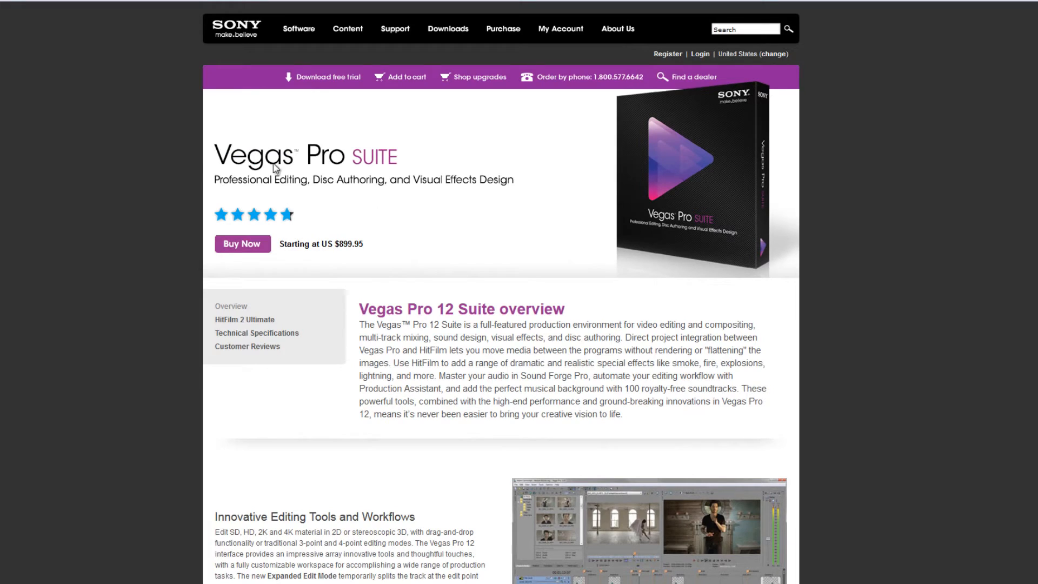
mouse_move(422, 388)
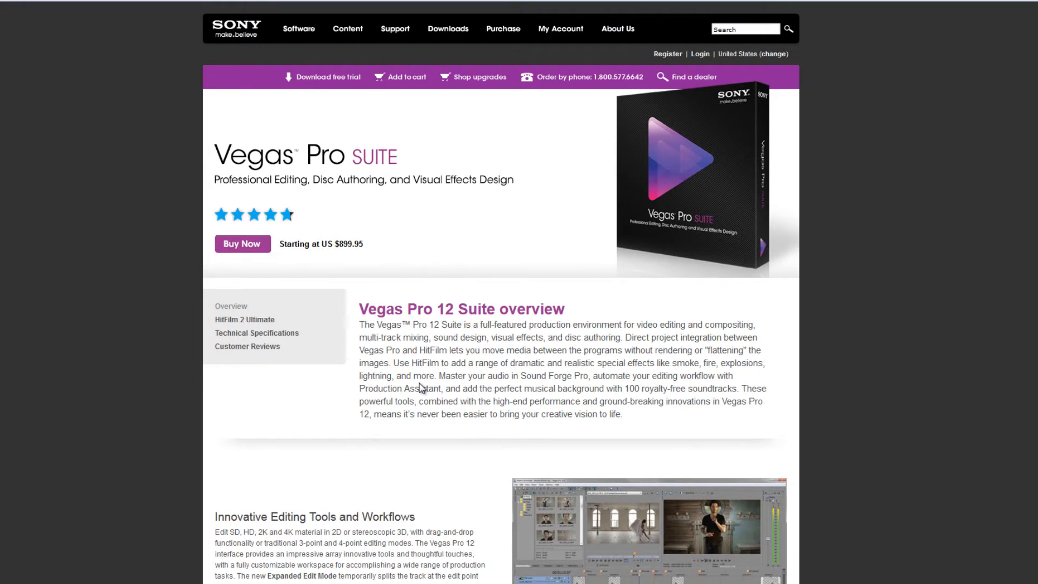
mouse_move(415, 381)
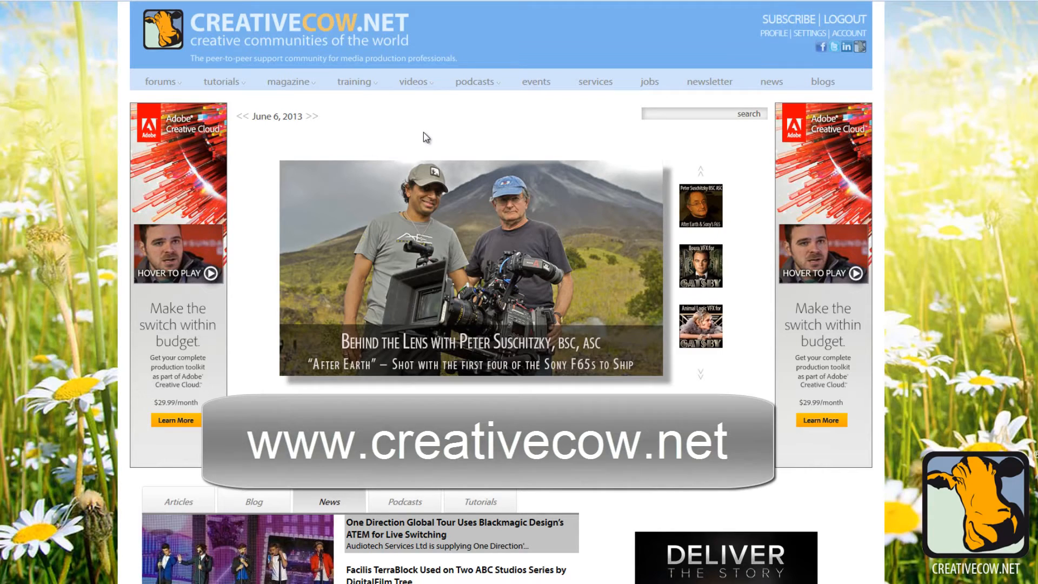
mouse_move(428, 123)
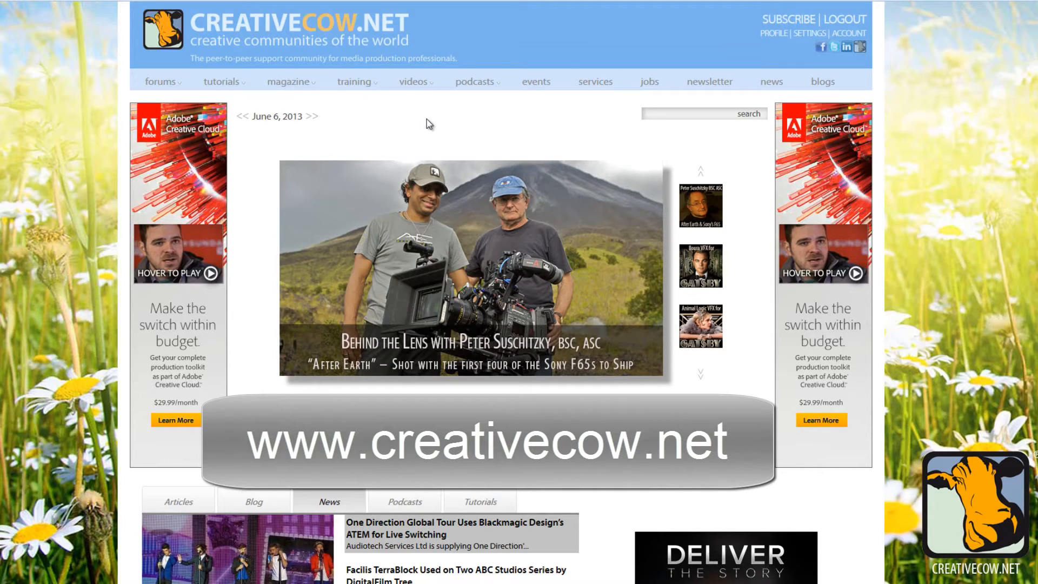
mouse_move(475, 81)
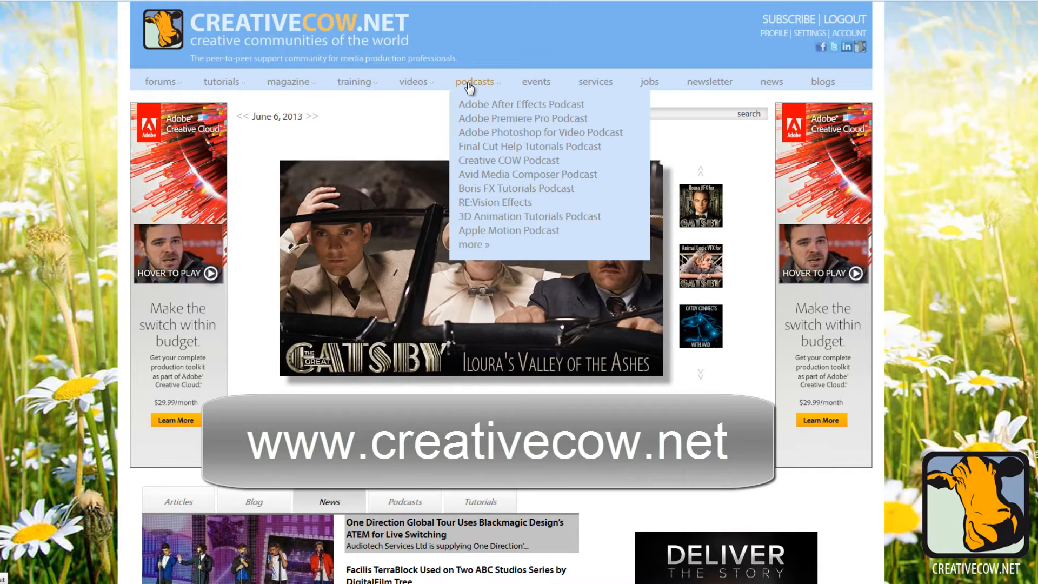
mouse_move(448, 116)
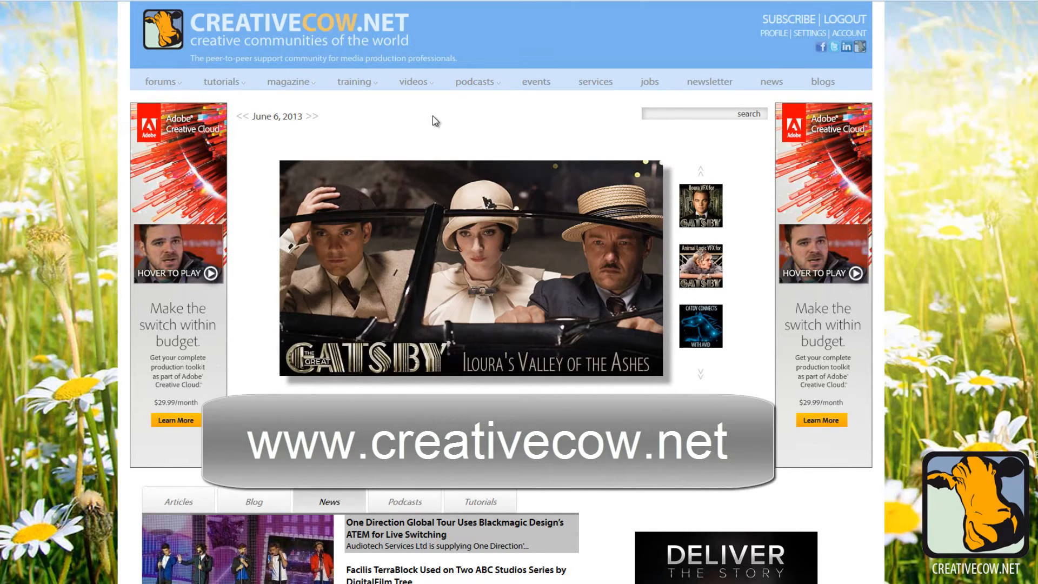
Go to Creative COW's Tutorials and Articles library featuring the 'After Earth' article.
left_click(222, 81)
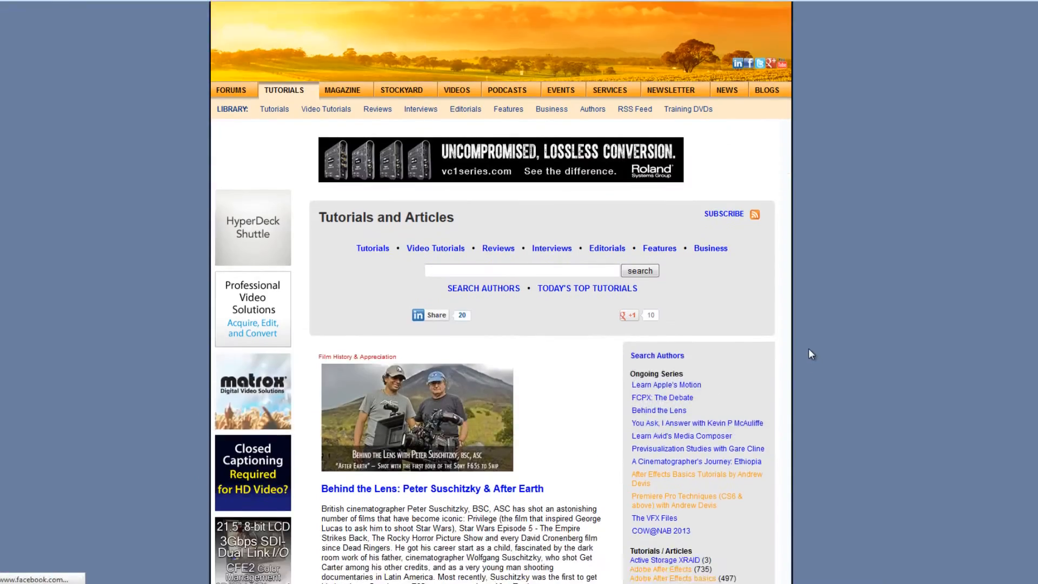
scroll("down", 3)
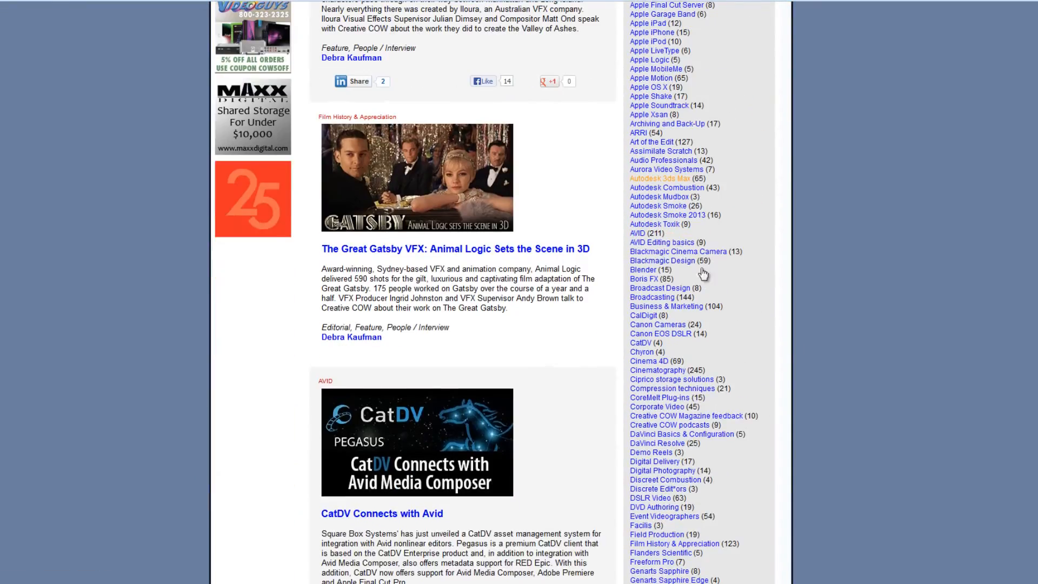
scroll("down", 3)
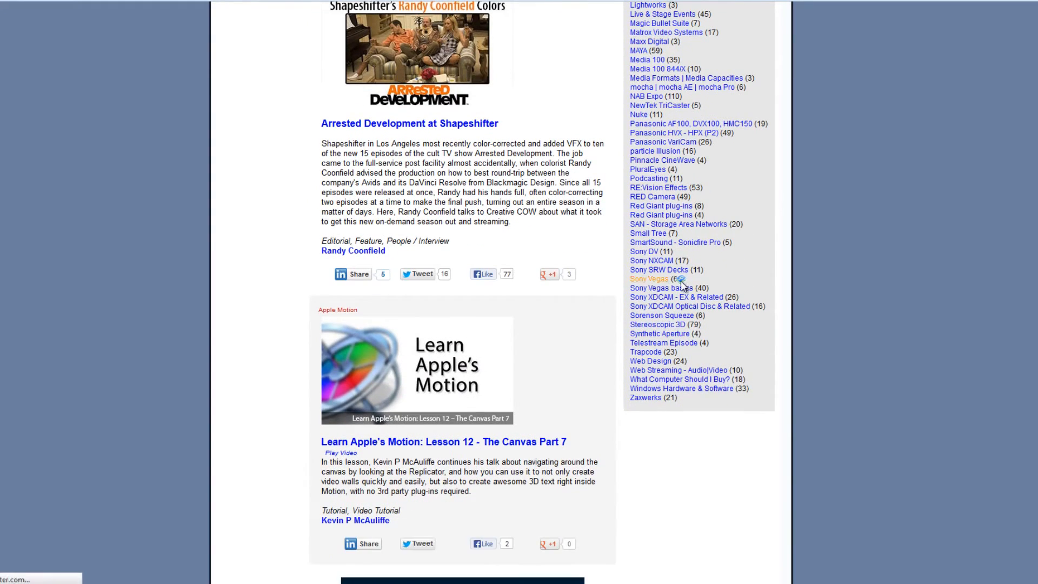
mouse_move(660, 287)
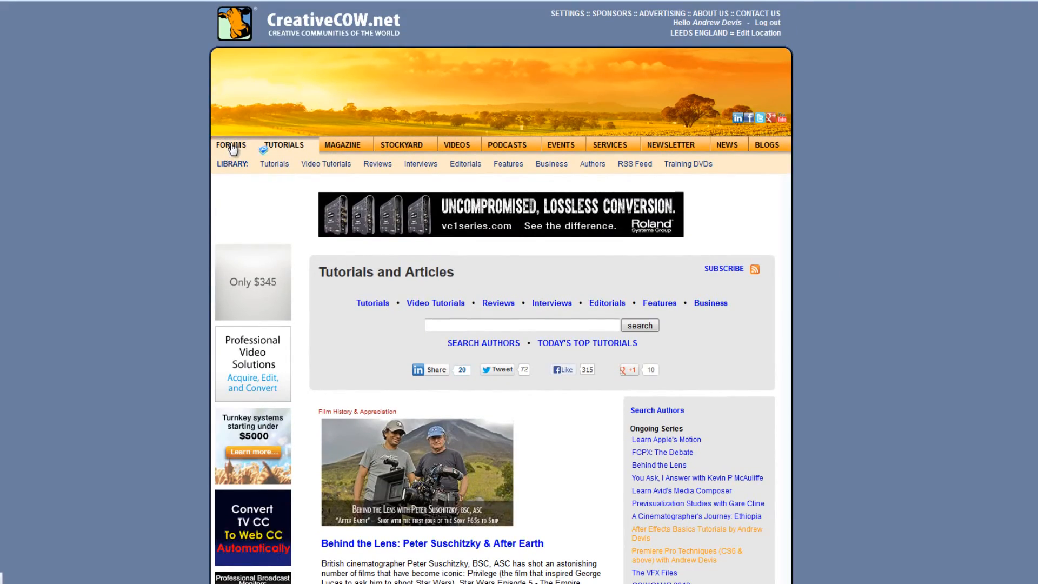
Browse the Creative COW Forums list down to the Sony Vegas and Sony Vegas basics entries.
left_click(231, 145)
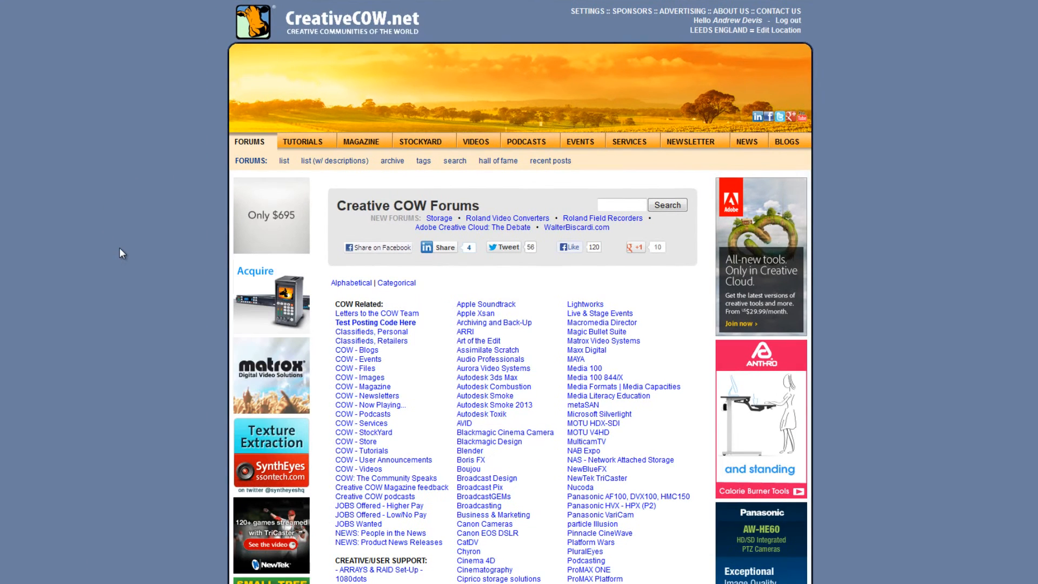
scroll("down", 3)
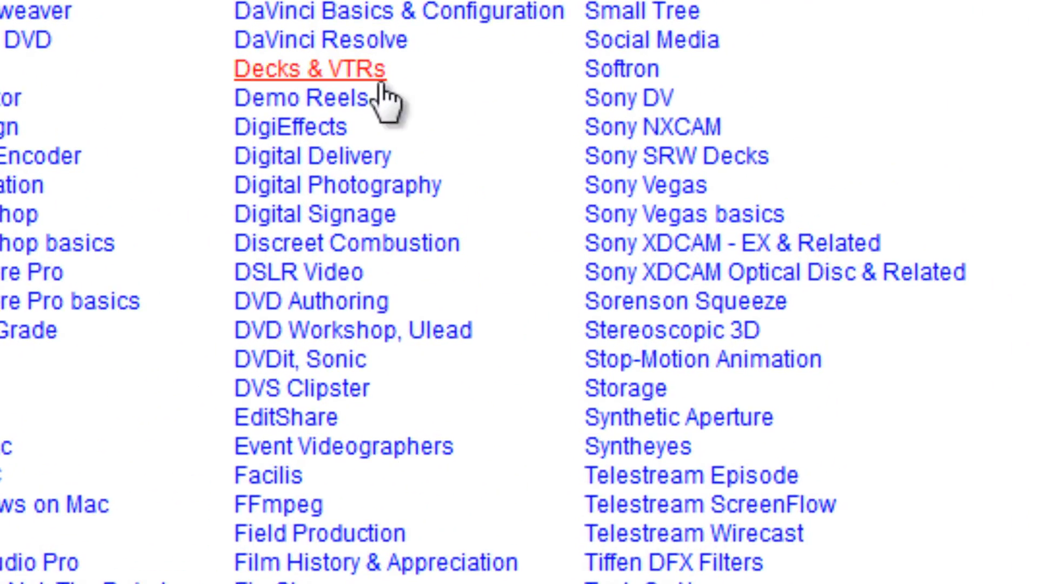
mouse_move(674, 214)
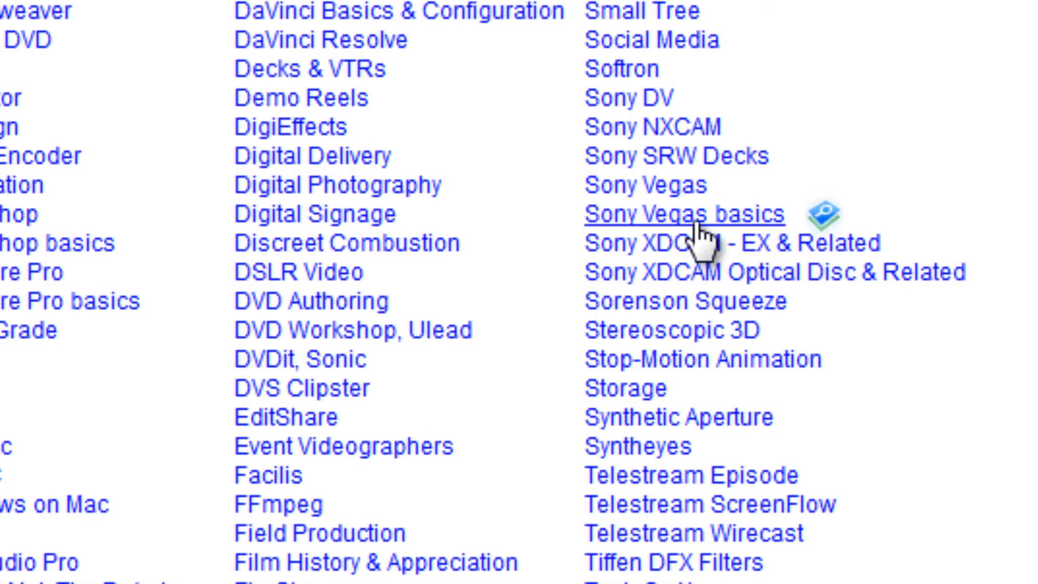
mouse_move(900, 193)
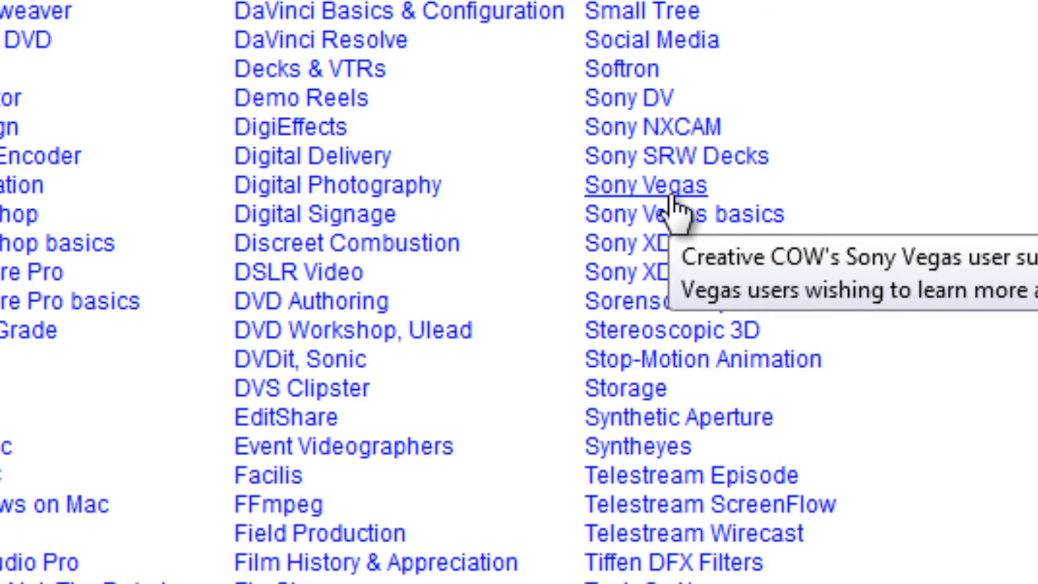
scroll("down", 3)
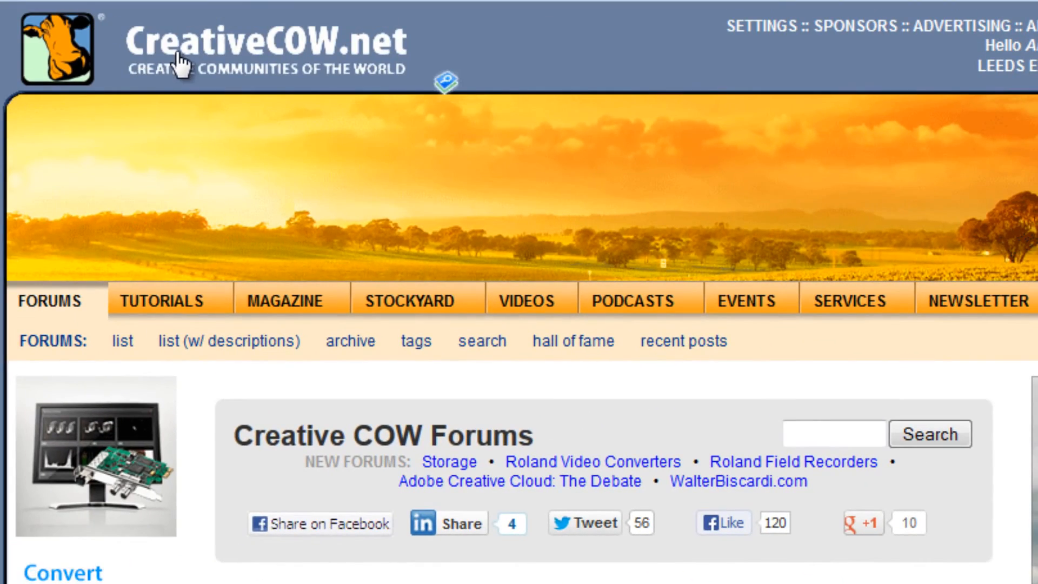
scroll("down", 3)
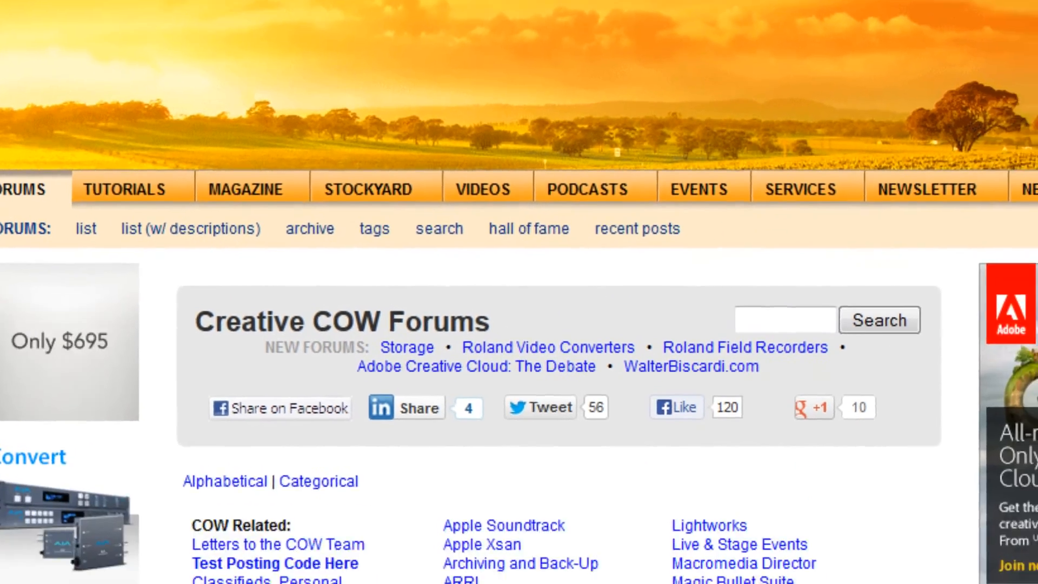